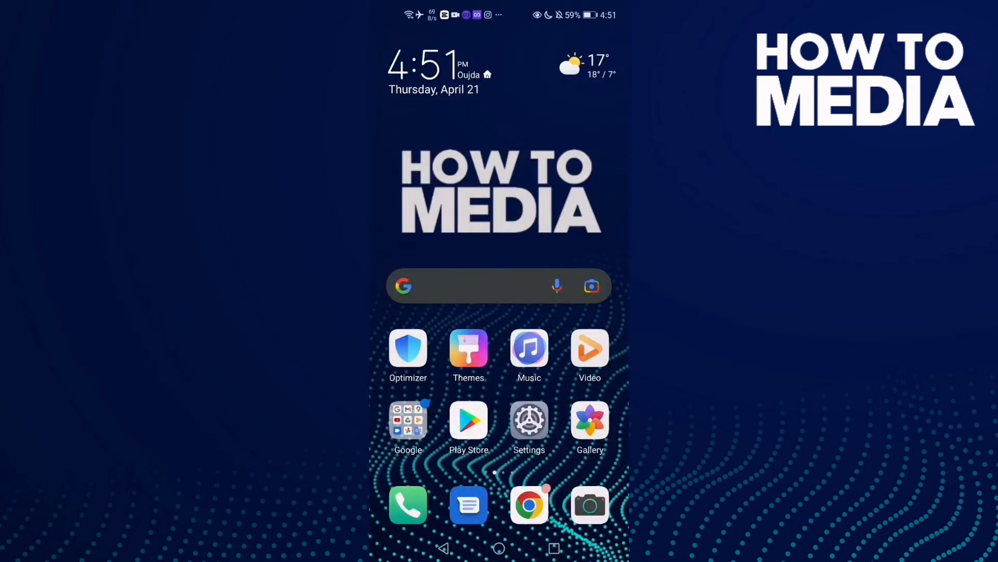
Step: Swipe through home screen pages to the one with Chrome Mate and Multiple Accounts
{"action": "scroll", "scroll_direction": "left", "scroll_amount": 3}
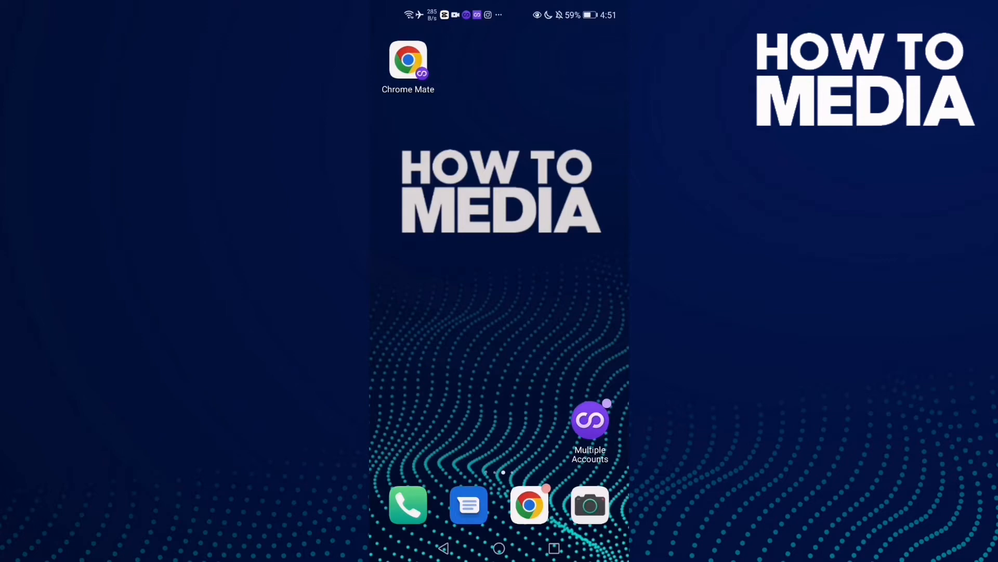
{"action": "scroll", "scroll_direction": "left", "scroll_amount": 3}
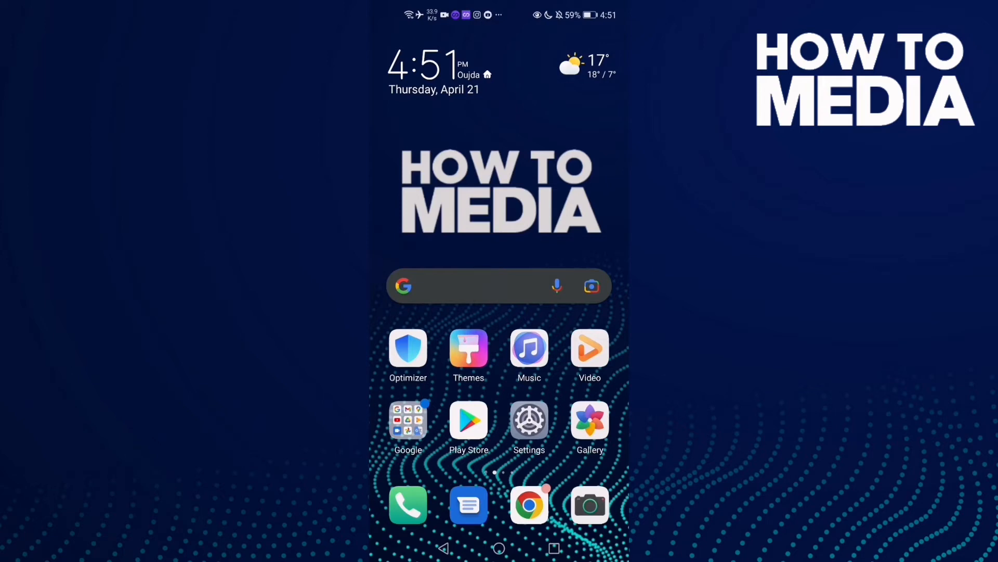
{"action": "scroll", "scroll_direction": "left", "scroll_amount": 3}
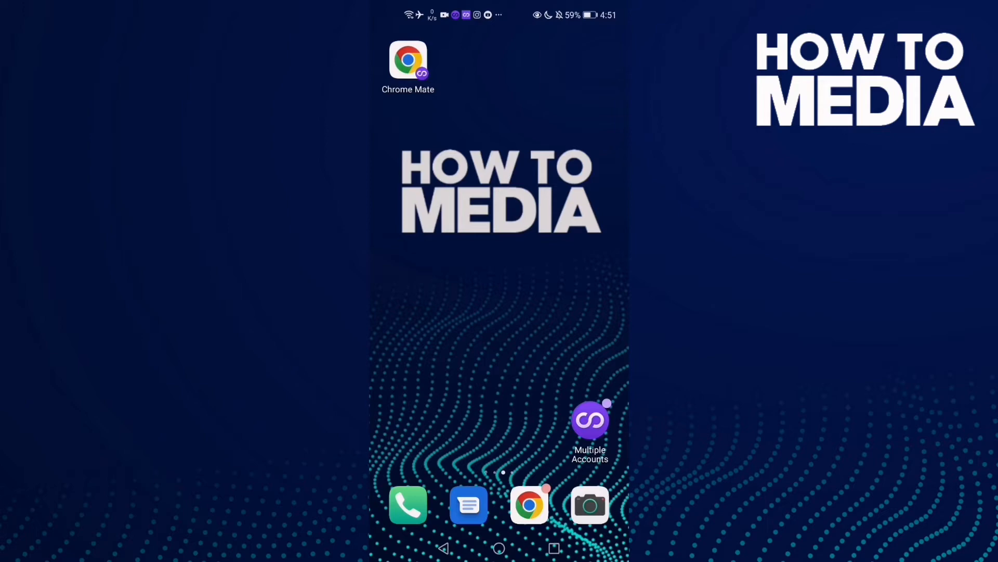
Step: Launch Chrome and go through the menu's Settings to the Notifications page
{"action": "left_click", "coordinate": [530, 505]}
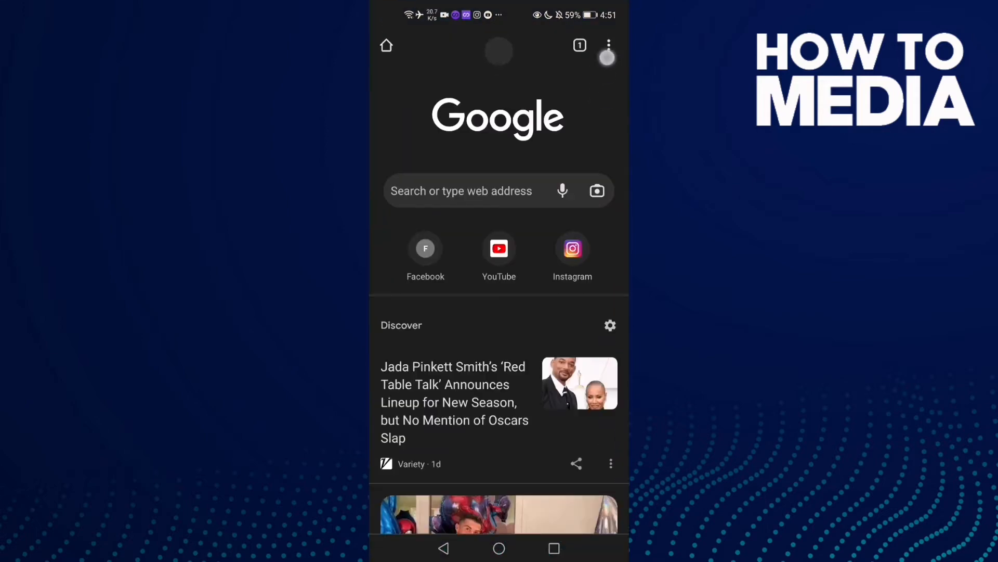
{"action": "left_click", "coordinate": [607, 45]}
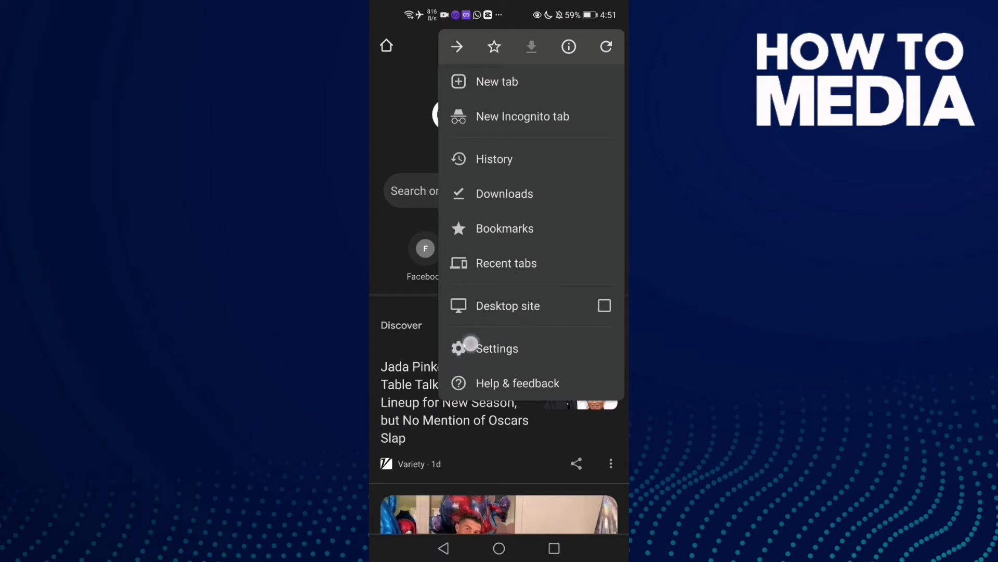
{"action": "left_click", "coordinate": [497, 348]}
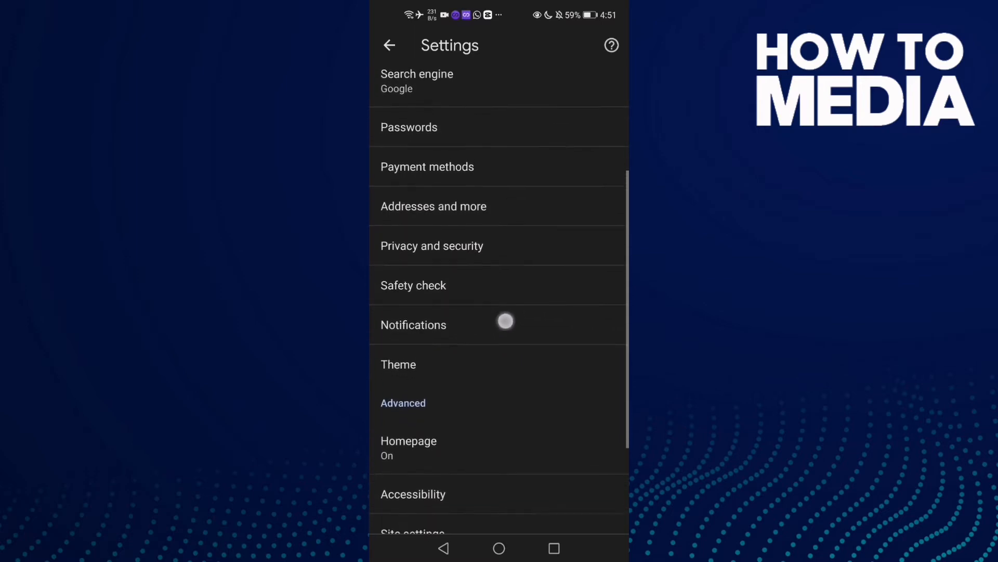
{"action": "scroll", "scroll_direction": "down", "scroll_amount": 3}
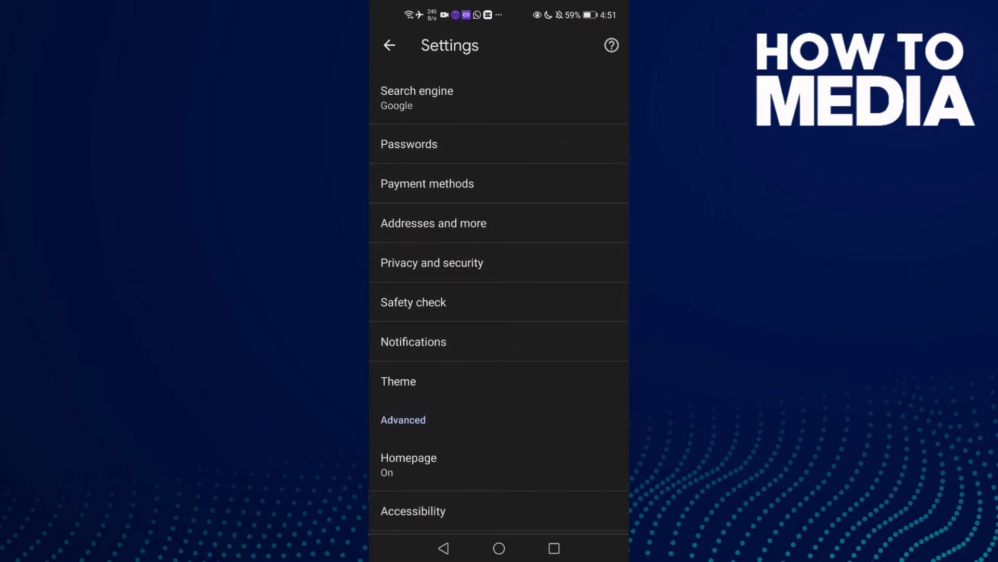
{"action": "left_click", "coordinate": [414, 341]}
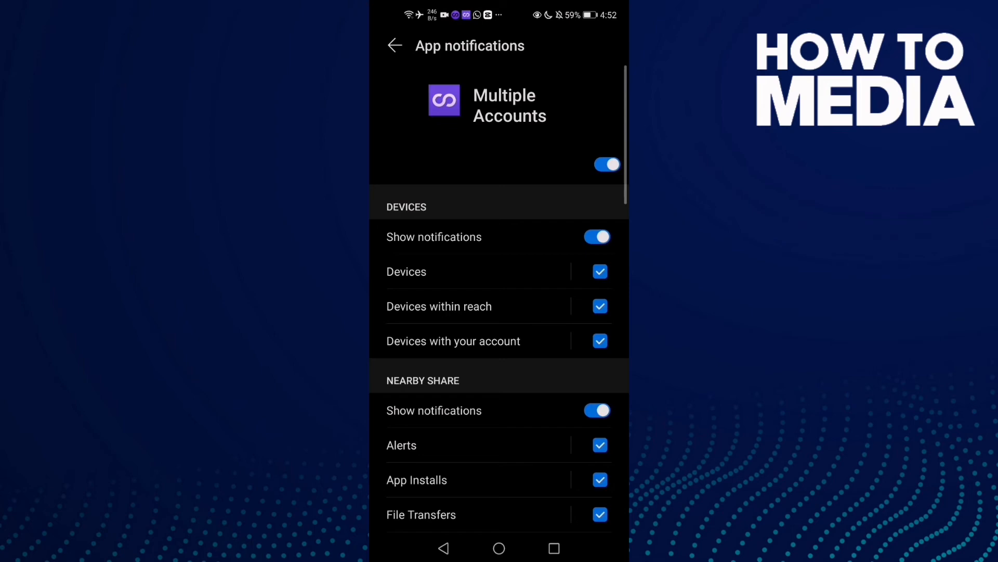
Step: Switch the Playing media channel under General off and on again, then go Home
{"action": "scroll", "scroll_direction": "up", "scroll_amount": 3}
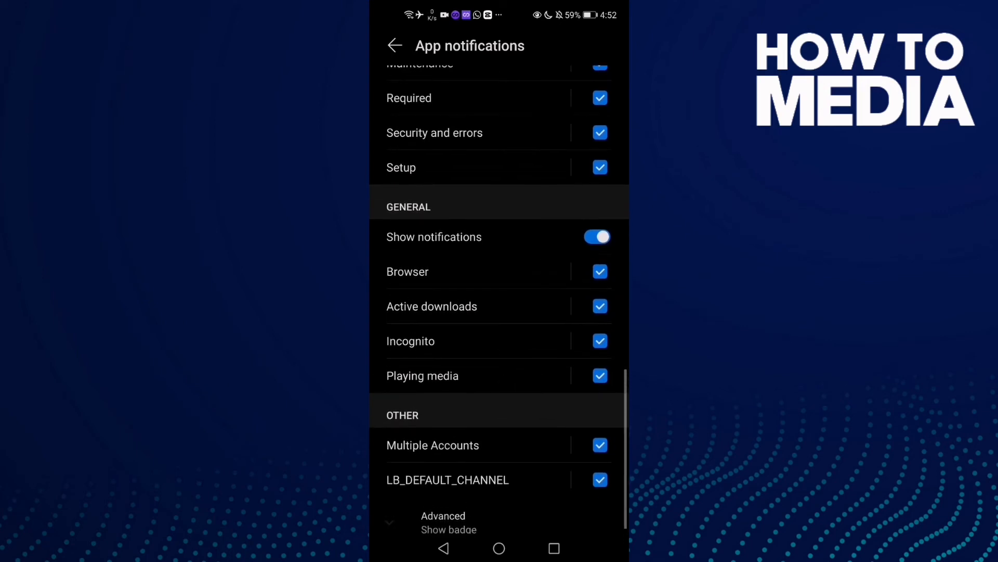
{"action": "left_click", "coordinate": [599, 376]}
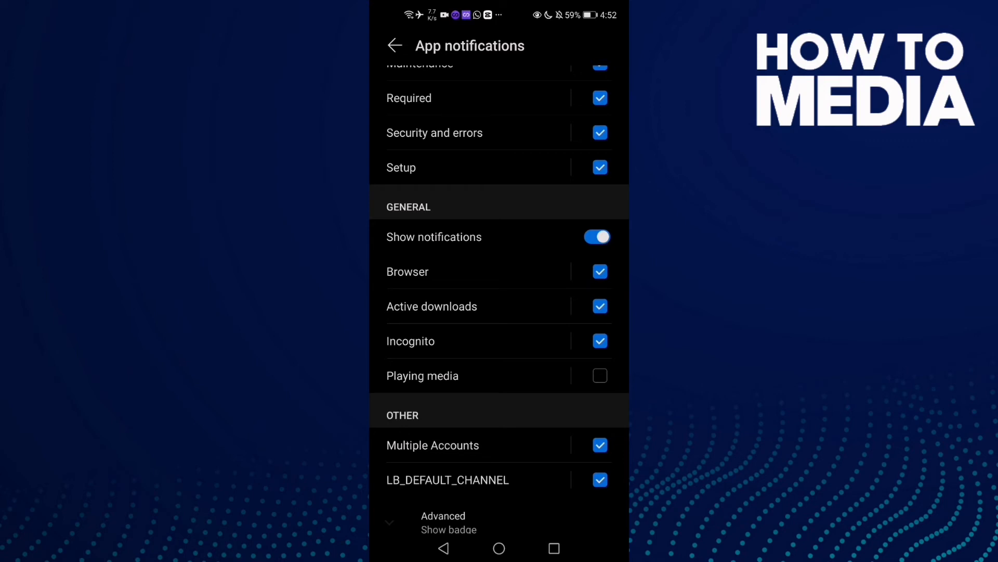
{"action": "scroll", "scroll_direction": "up", "scroll_amount": 3}
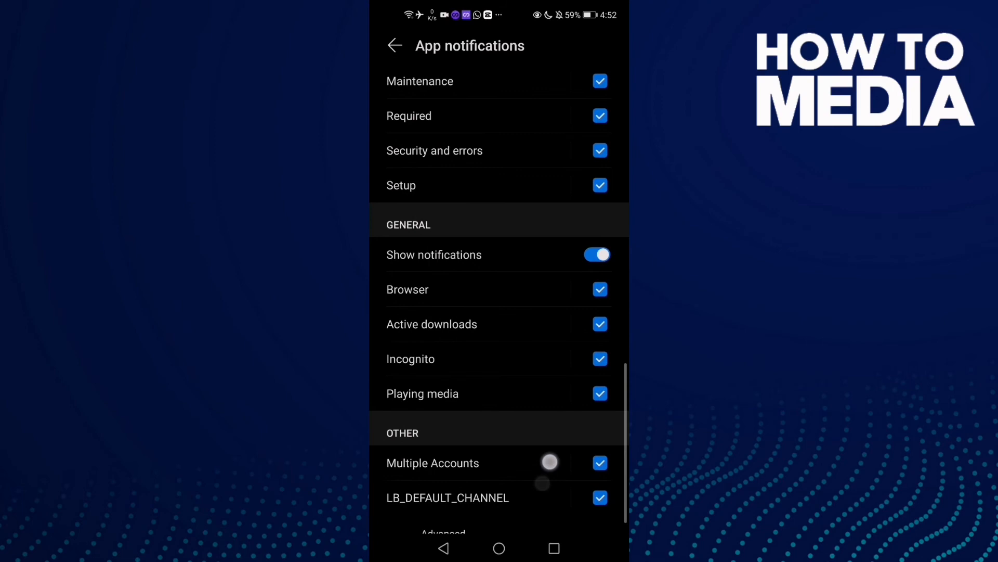
{"action": "scroll", "scroll_direction": "up", "scroll_amount": 3}
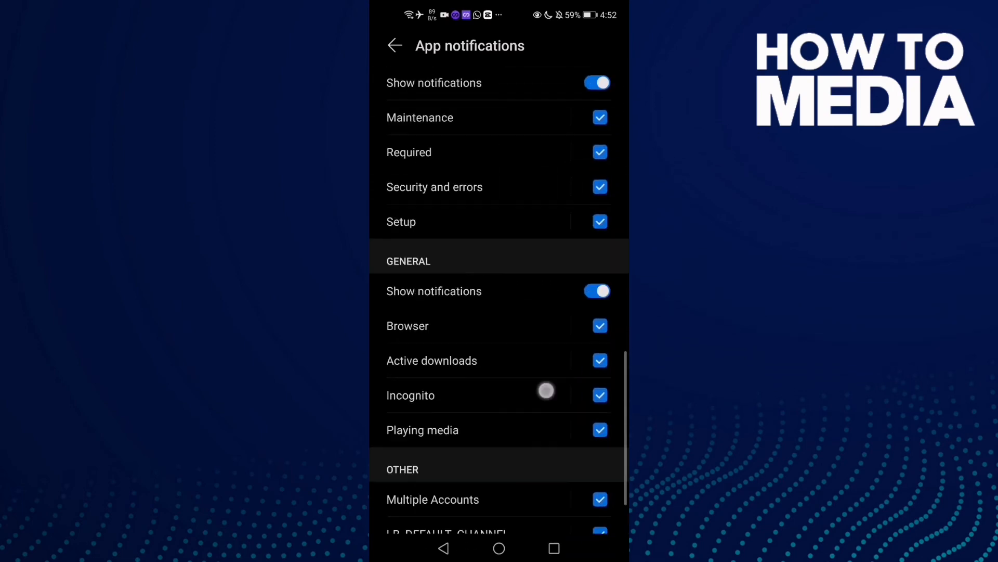
{"action": "left_click", "coordinate": [499, 548]}
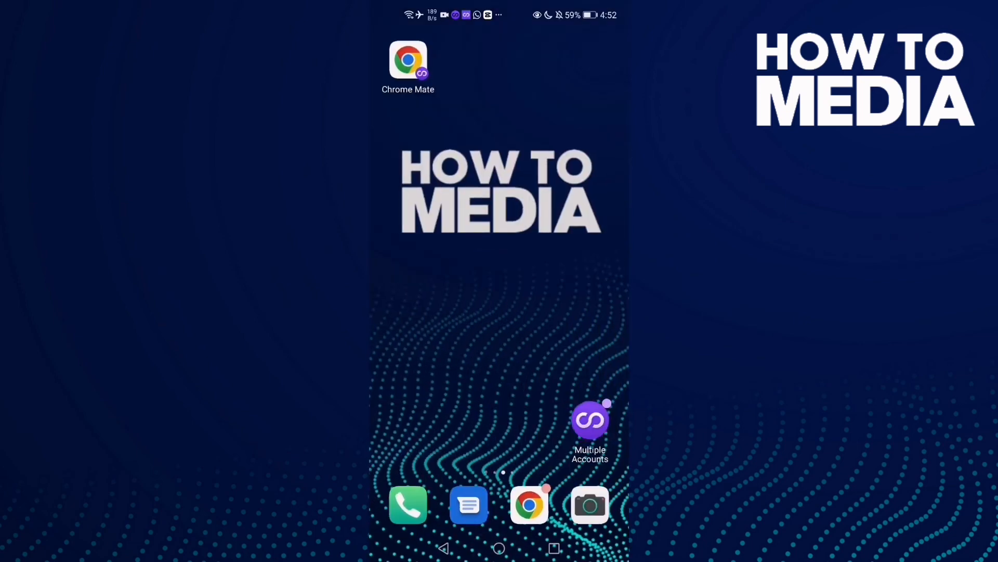